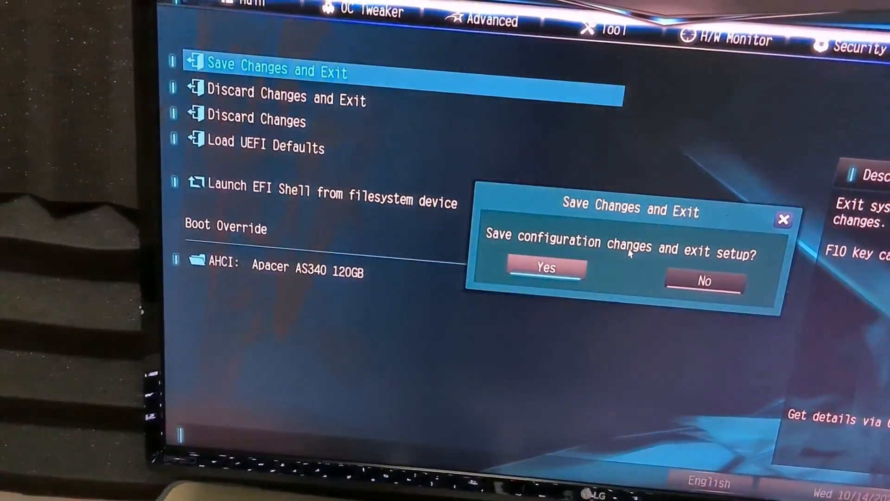
Step: Answer Yes to save the BIOS changes and exit setup, rebooting the system
{"action": "left_click", "coordinate": [544, 268]}
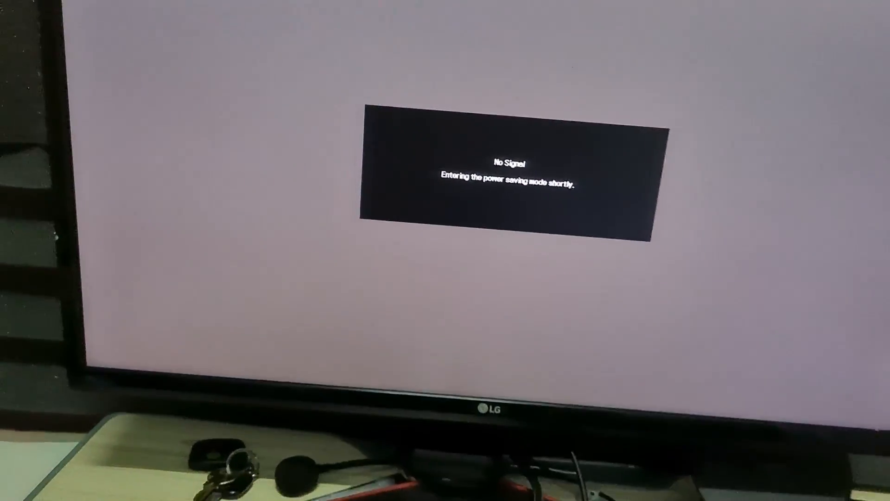